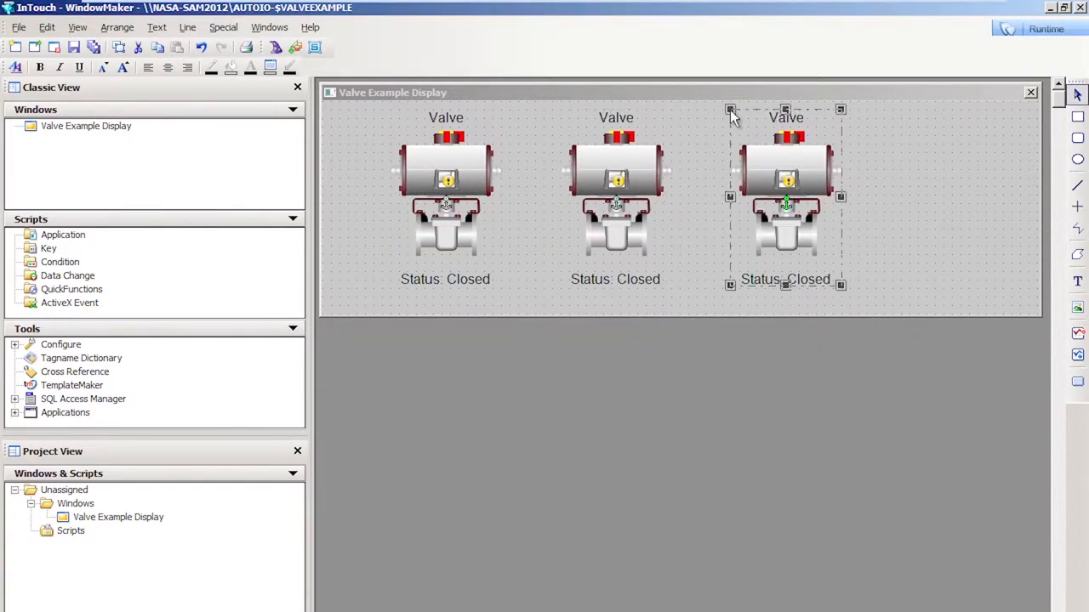
- Switch to Runtime and set Valve_003's popup selector switch to Close so it turns grey
click(1045, 29)
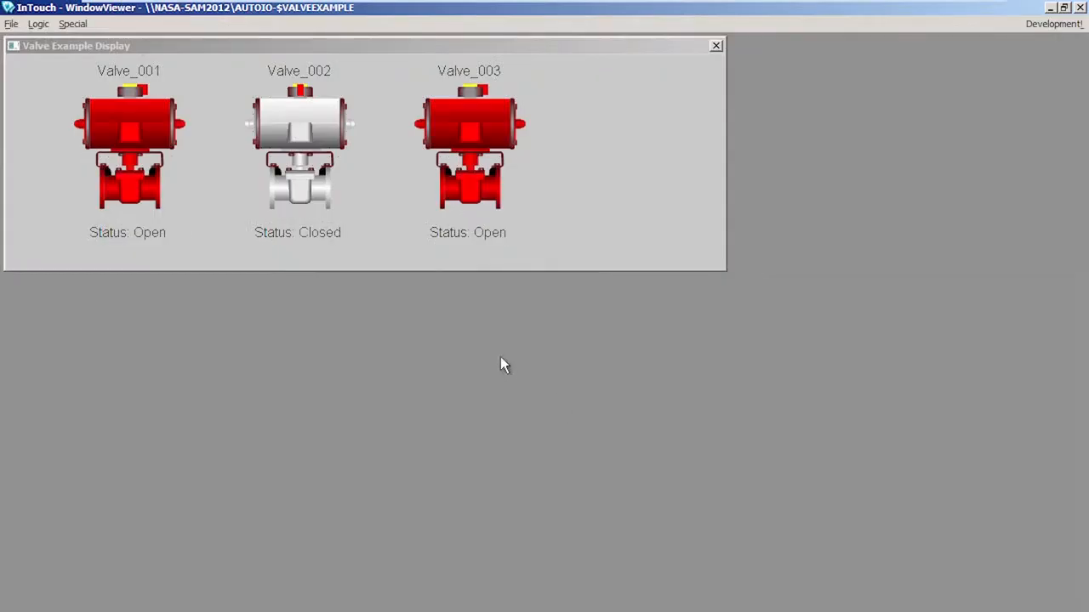
click(470, 144)
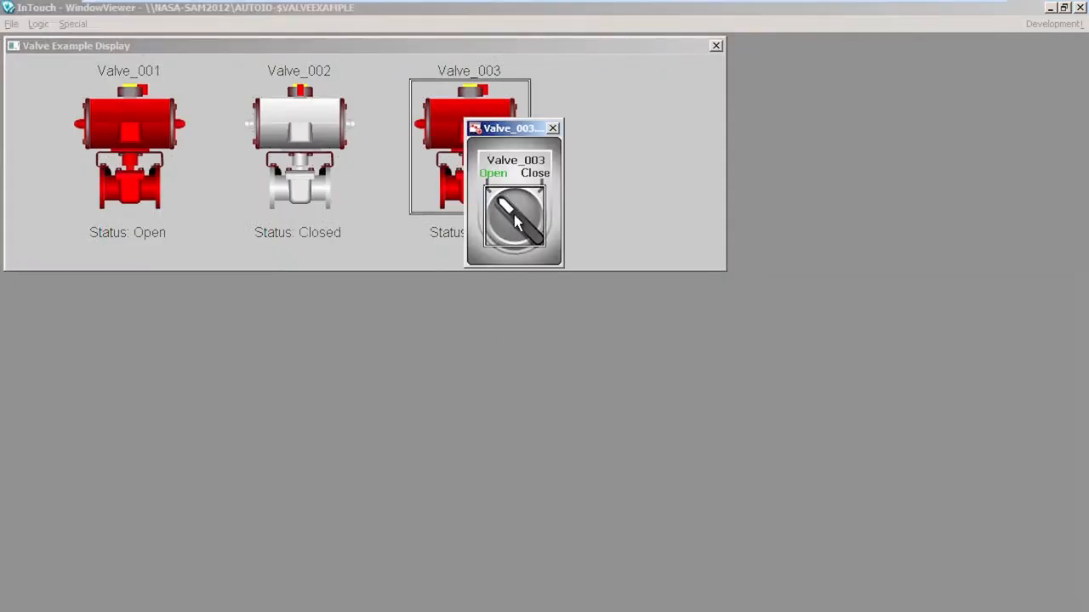
click(534, 173)
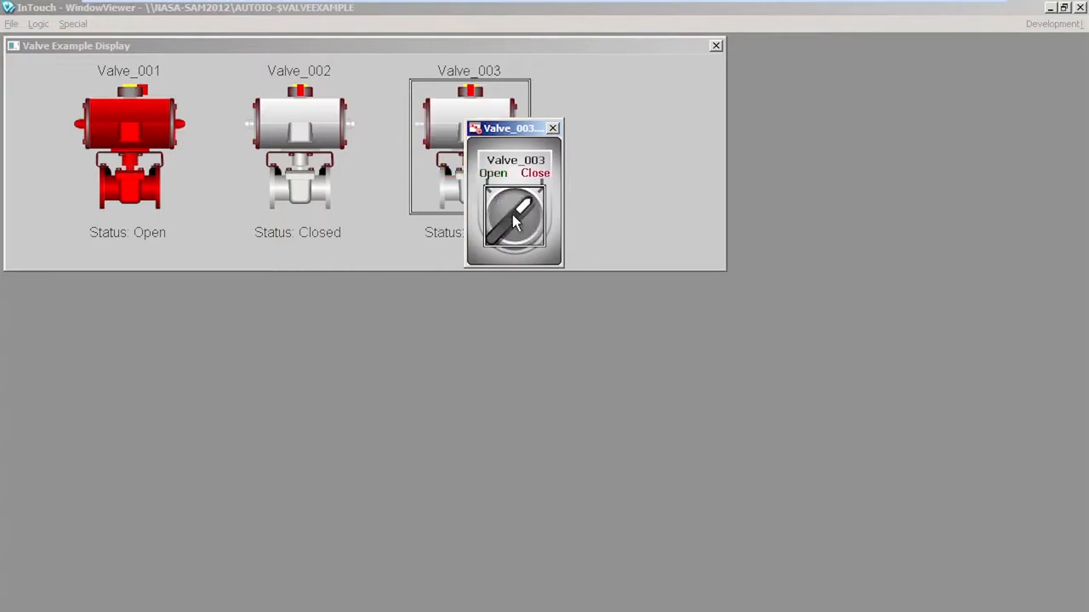